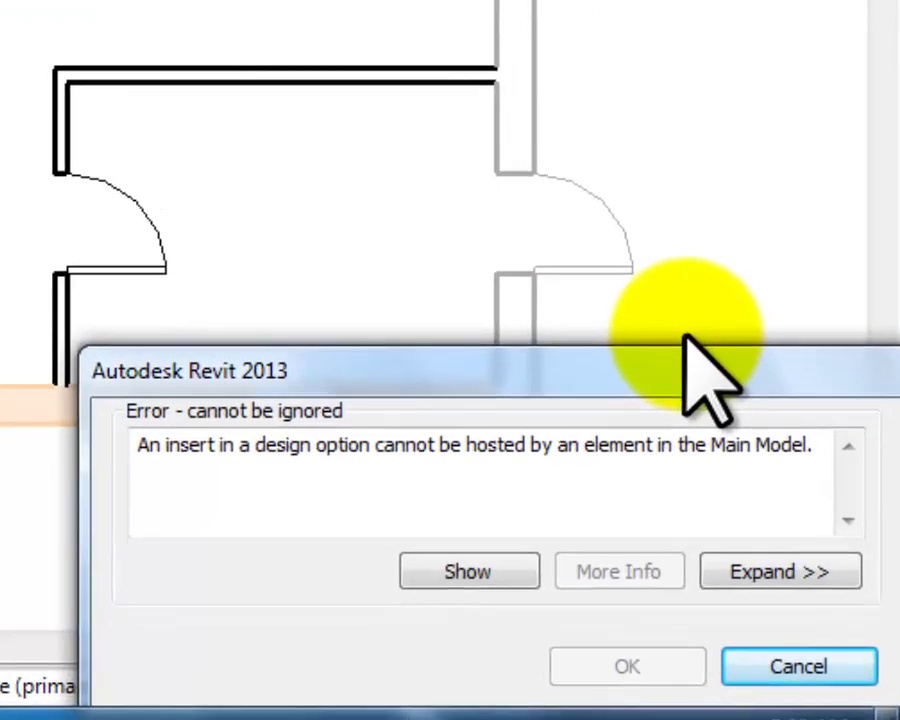
Cancel the door insertion that the Main Model wall cannot host
click(798, 666)
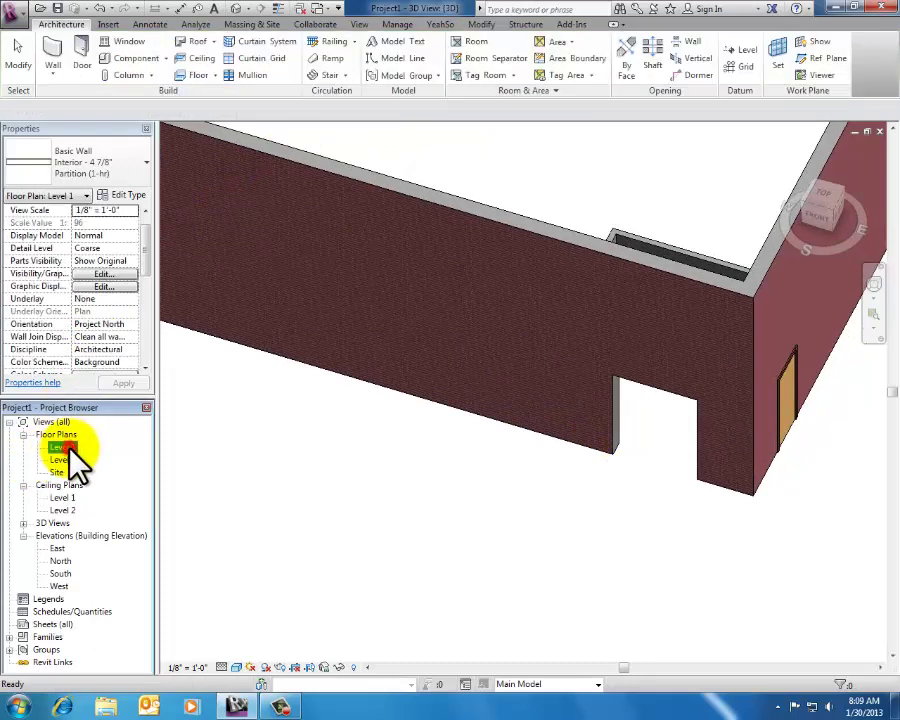
Switch to the Level 1 floor plan and draw a wall piece across the vestibule opening
double_click(62, 446)
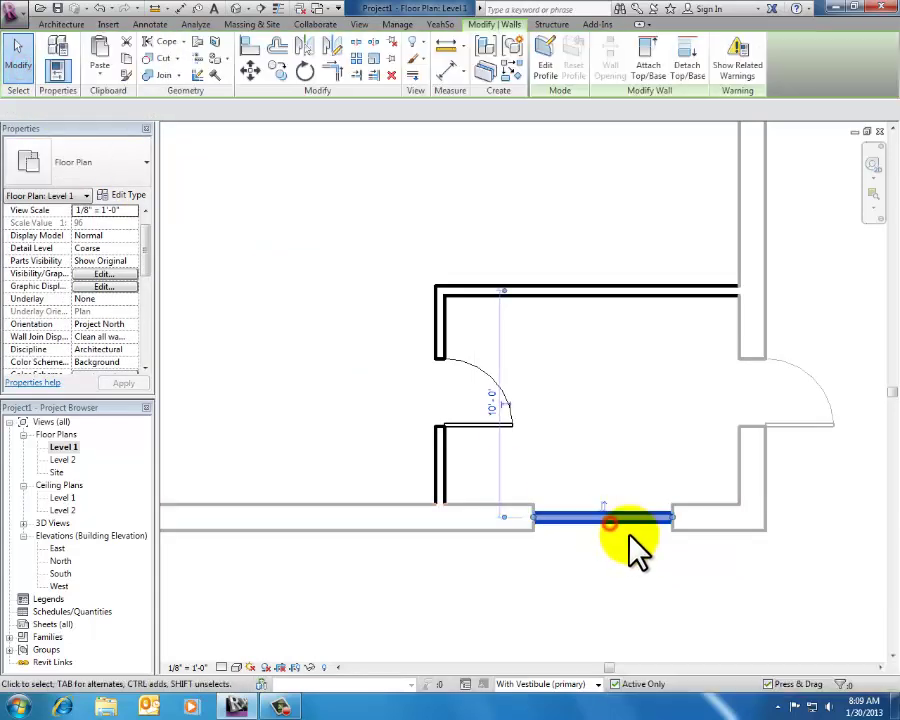
click(620, 524)
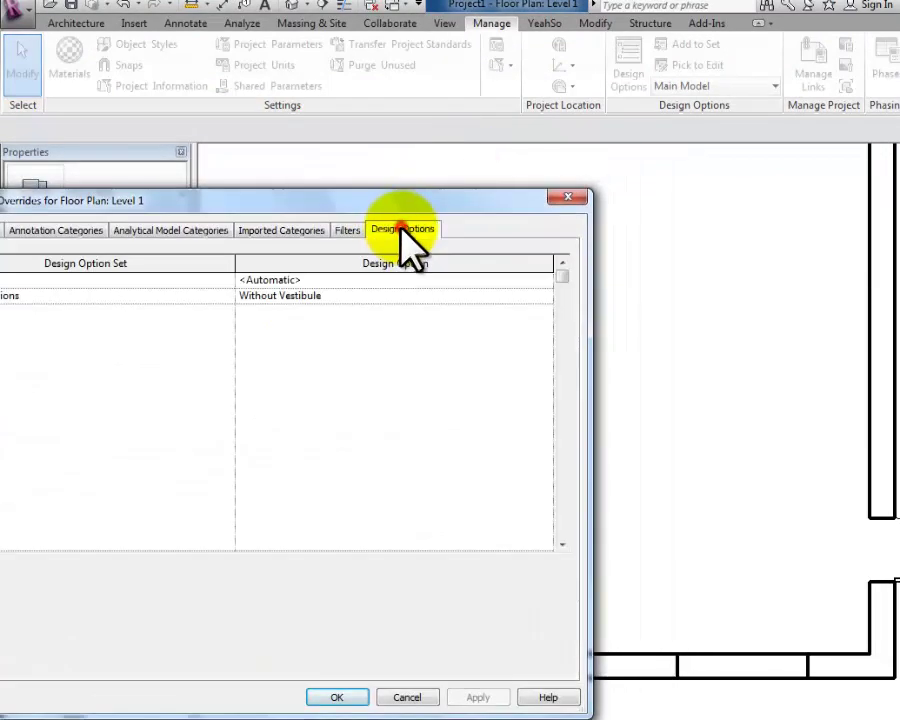
Show the Design Options choices in the Level 1 Visibility/Graphics Overrides
click(390, 296)
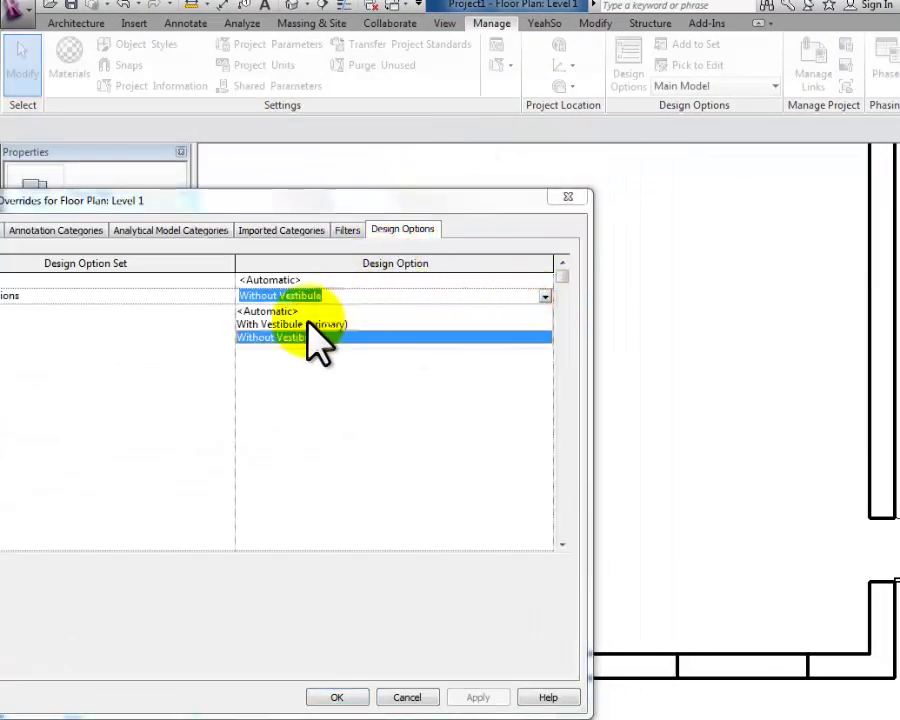